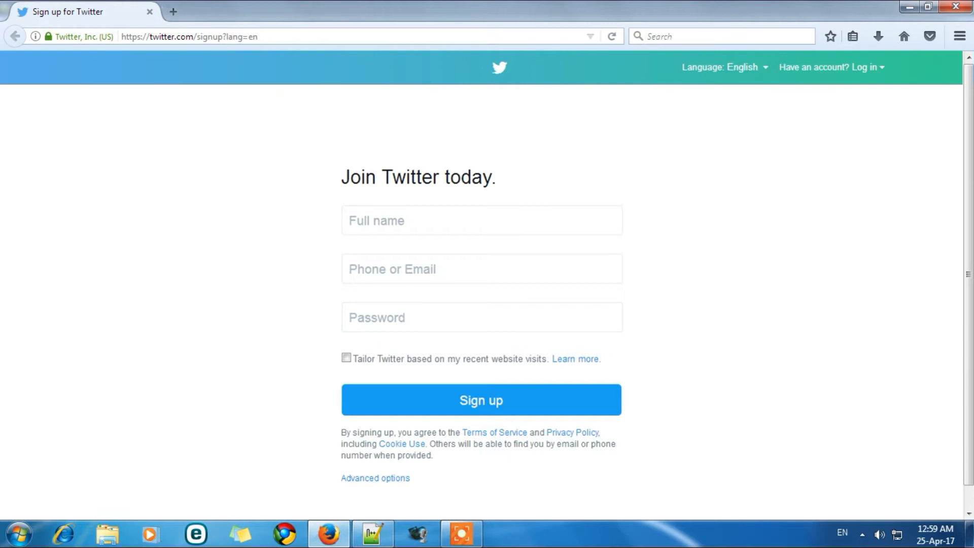
Switch from Firefox to first.html in Notepad++ via the taskbar.
{"action": "left_click", "coordinate": [369, 535]}
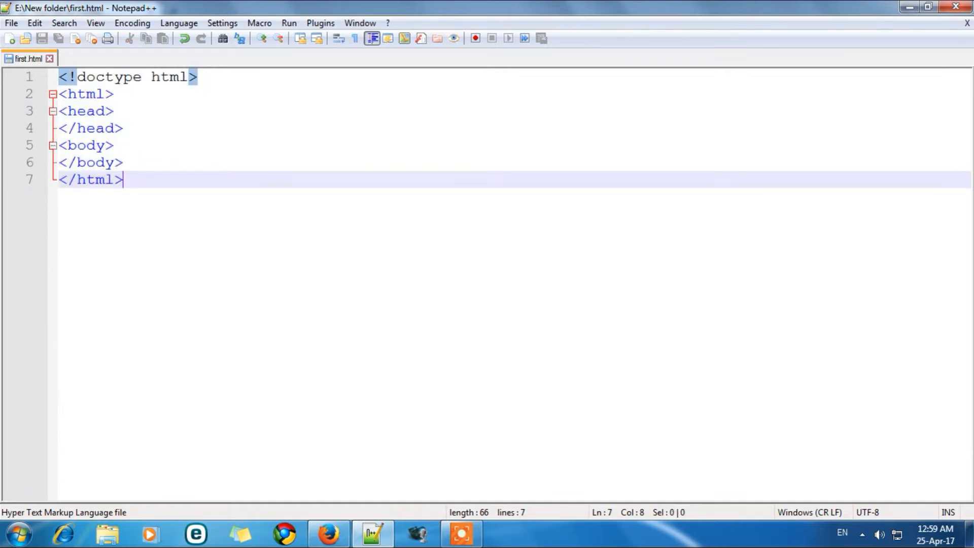
{"action": "left_click", "coordinate": [108, 112]}
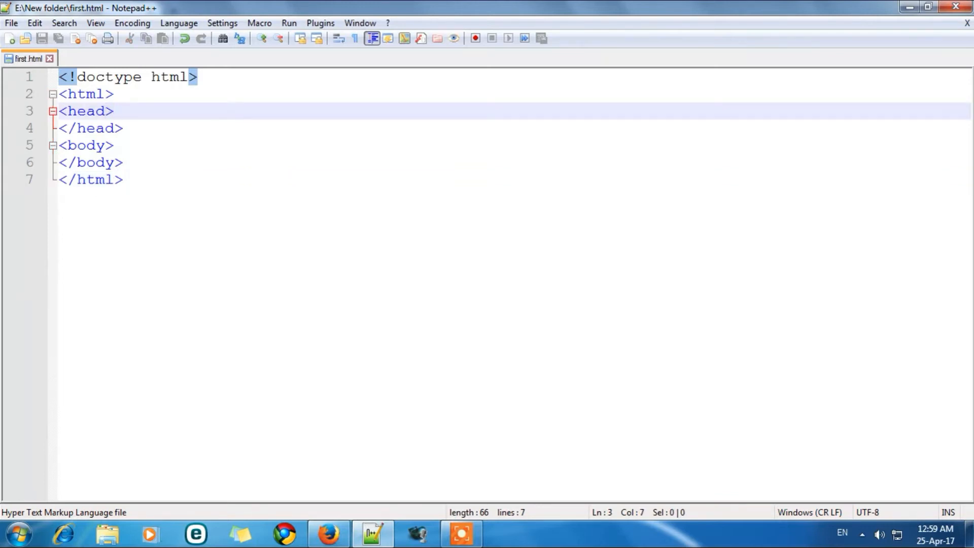
{"action": "left_click", "coordinate": [114, 111]}
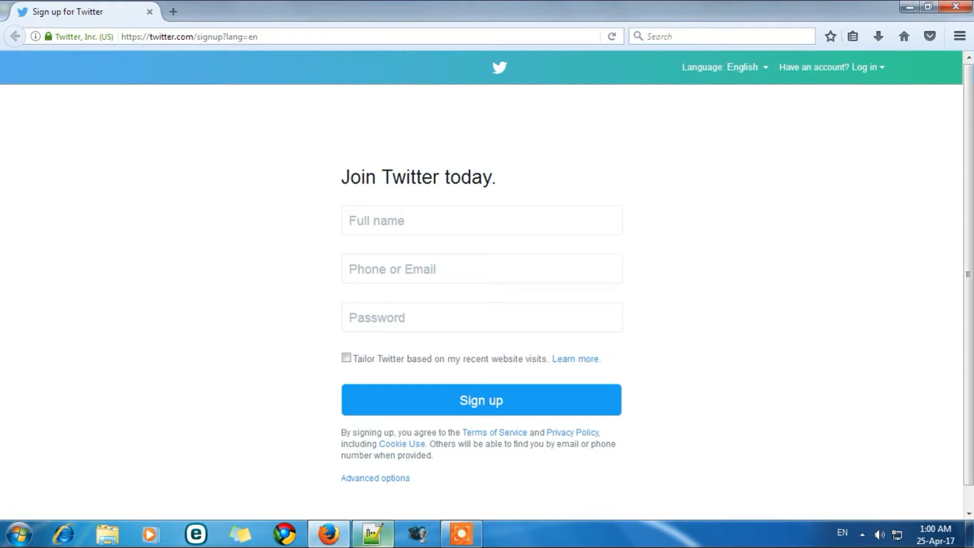
{"action": "left_click", "coordinate": [370, 532]}
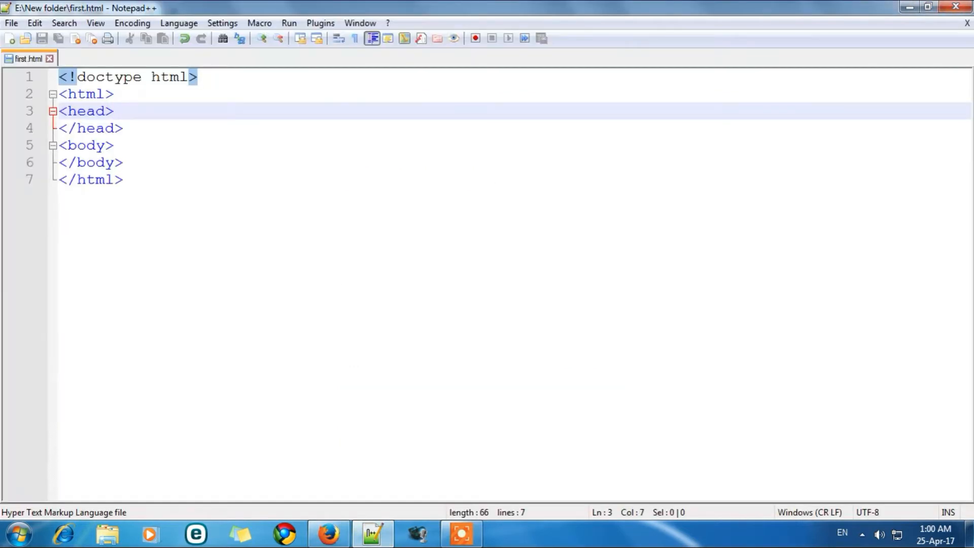
Add an empty <title></title> element on a new line inside the head.
{"action": "key", "text": "Enter"}
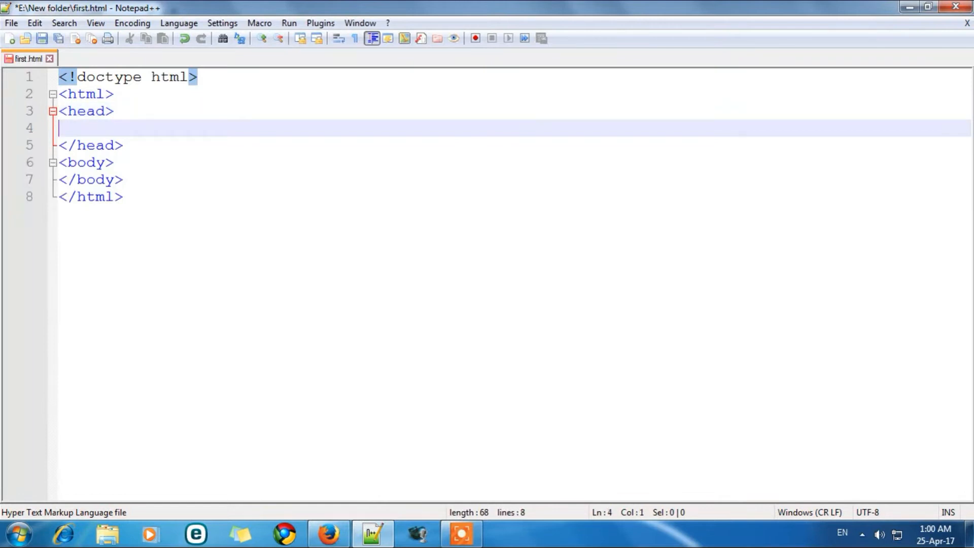
{"action": "type", "text": "<"}
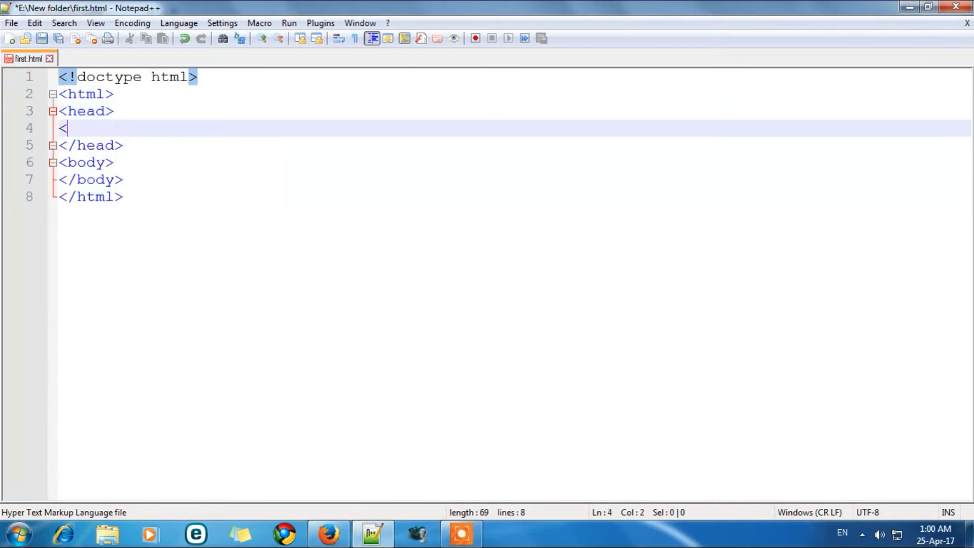
{"action": "type", "text": "tit"}
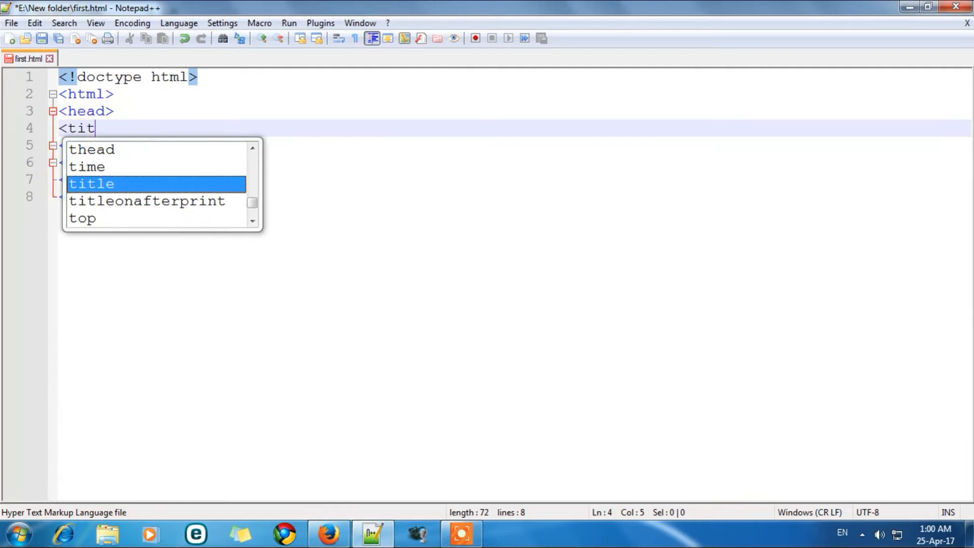
{"action": "type", "text": "le>"}
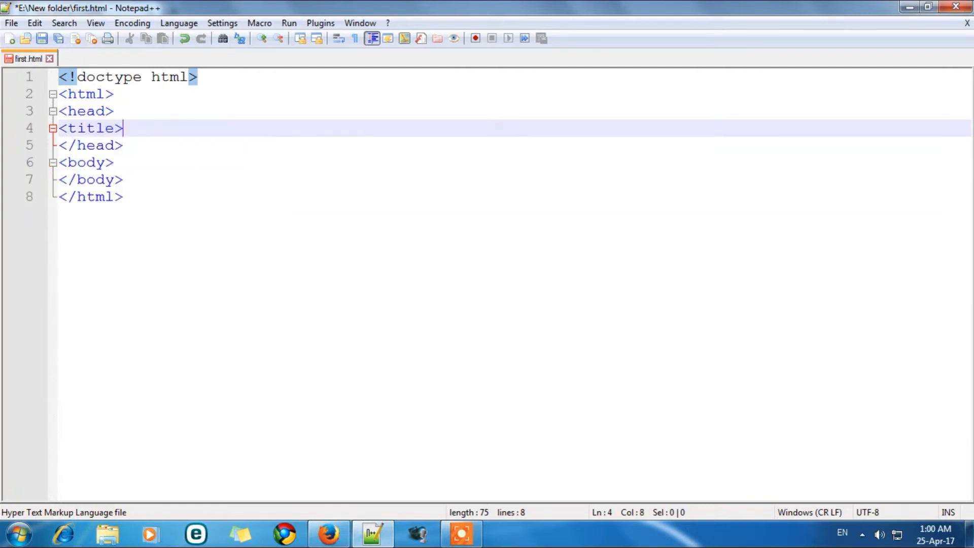
{"action": "type", "text": "<"}
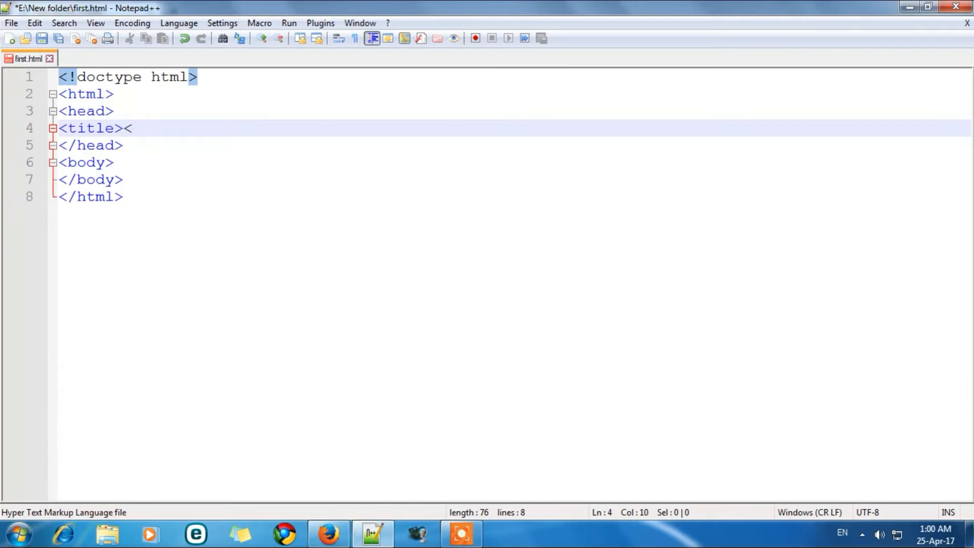
{"action": "type", "text": "/title>"}
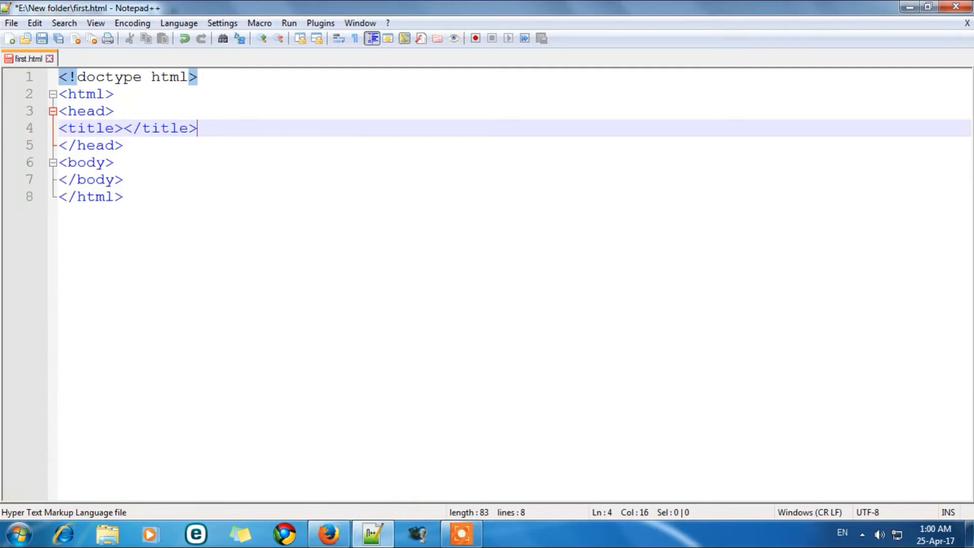
Fill the title element with the text 'my first webpage'.
{"action": "left_click", "coordinate": [118, 129]}
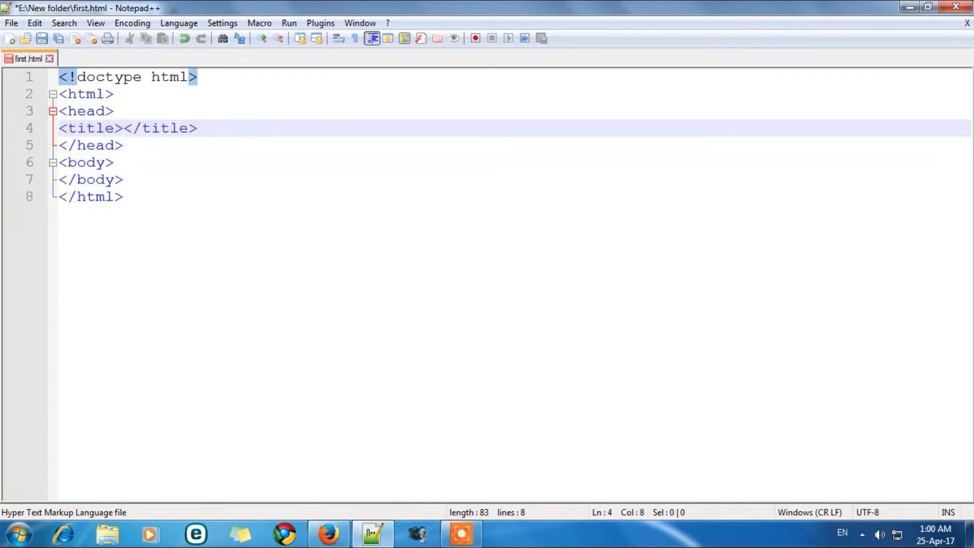
{"action": "type", "text": "t"}
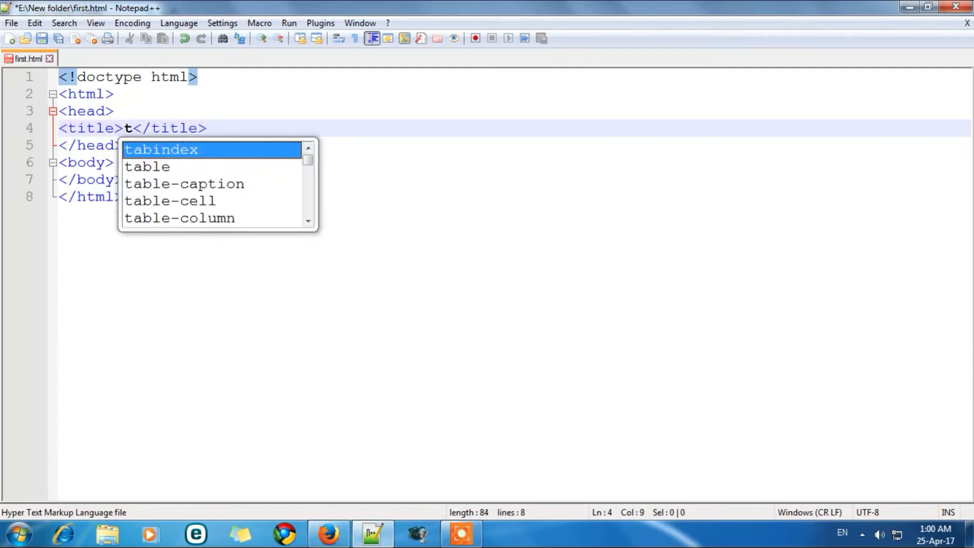
{"action": "key", "text": "Backspace"}
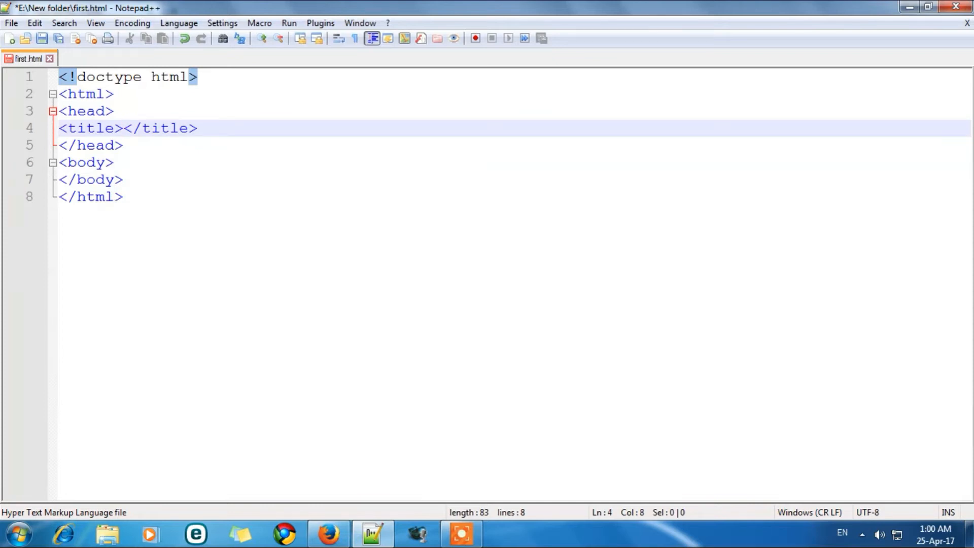
{"action": "type", "text": "my fi"}
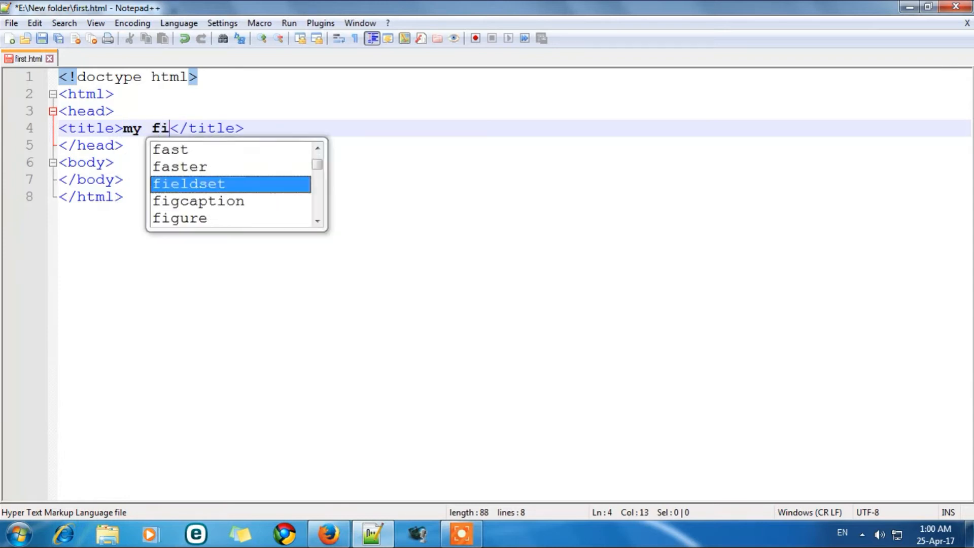
{"action": "type", "text": "rst webpage"}
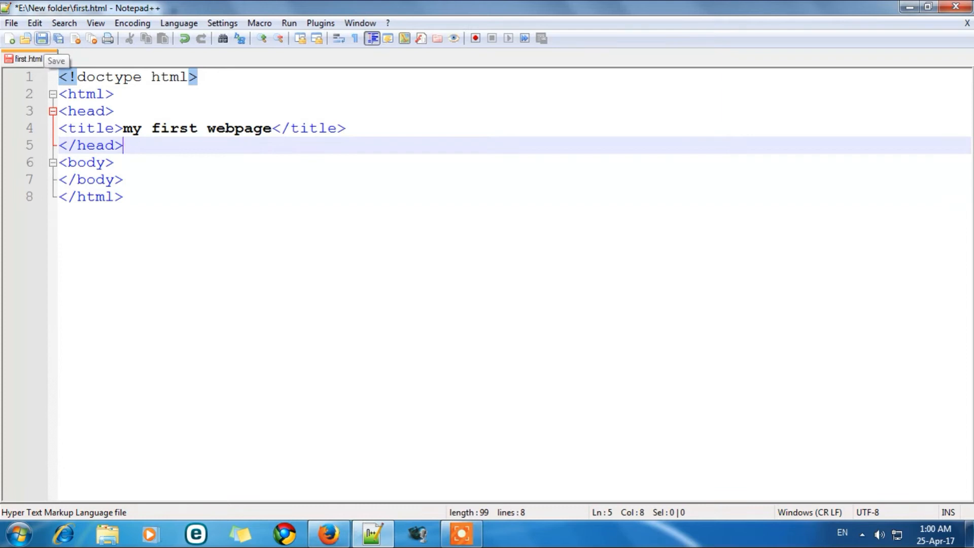
Save first.html with the new title.
{"action": "left_click", "coordinate": [44, 39]}
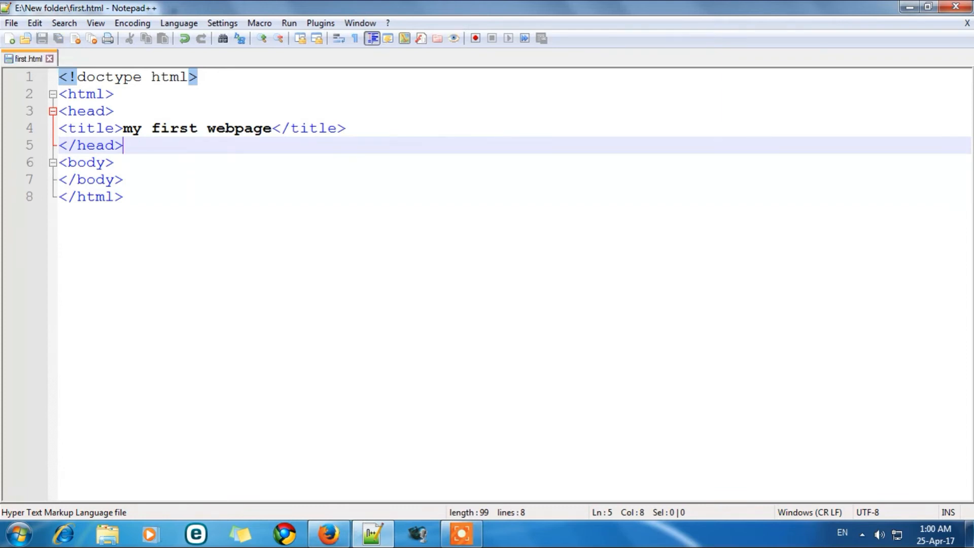
{"action": "left_click", "coordinate": [66, 163]}
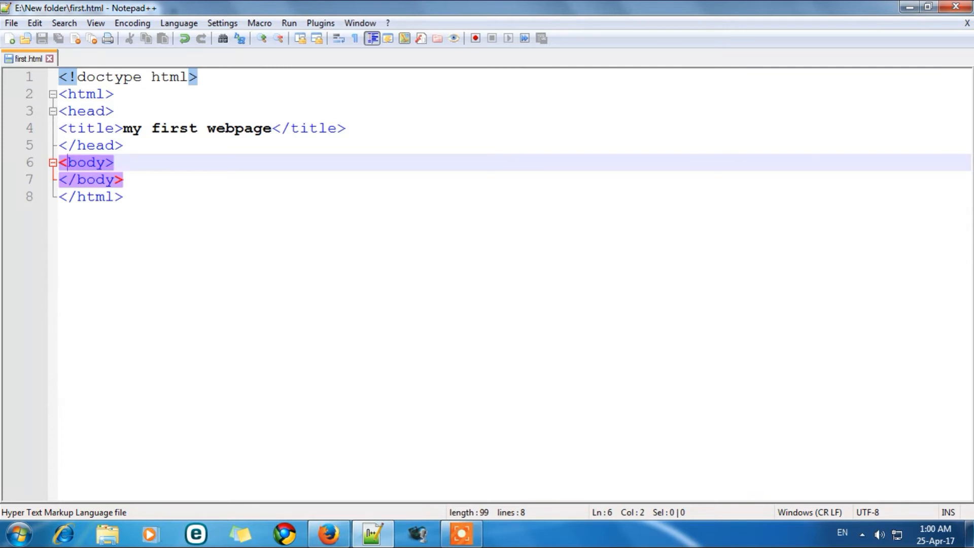
{"action": "left_click", "coordinate": [122, 197]}
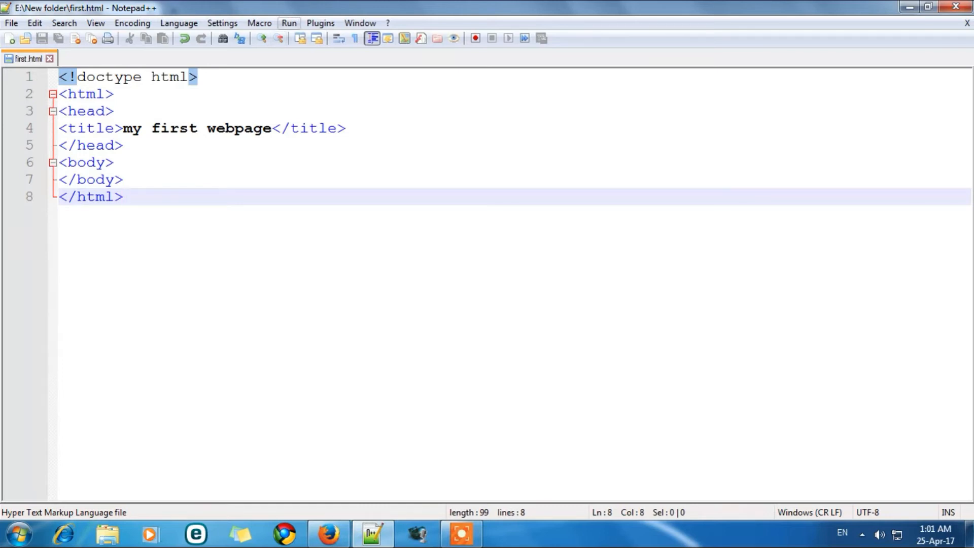
Browse the Run, Plugins, Macro and Window menus, then launch the page in Firefox.
{"action": "left_click", "coordinate": [290, 22]}
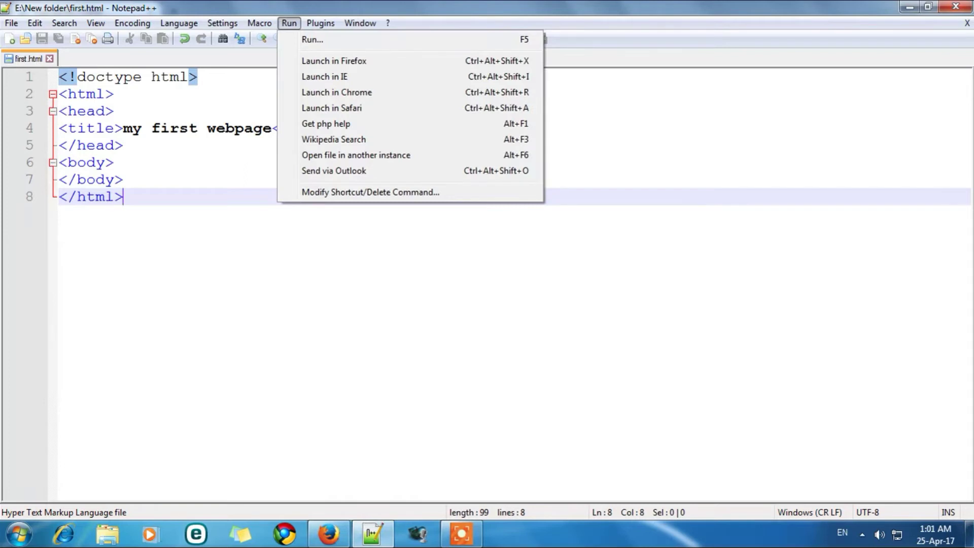
{"action": "left_click", "coordinate": [320, 23]}
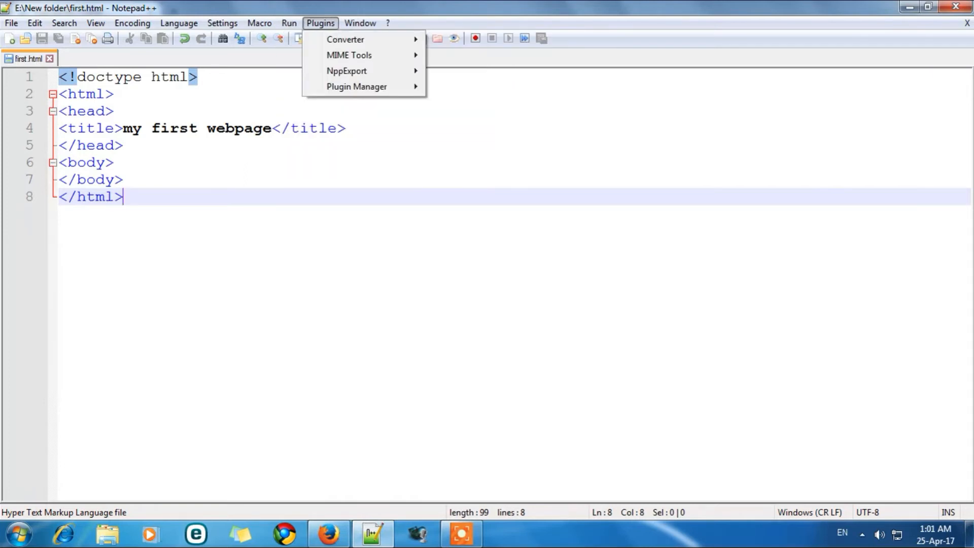
{"action": "left_click", "coordinate": [288, 22]}
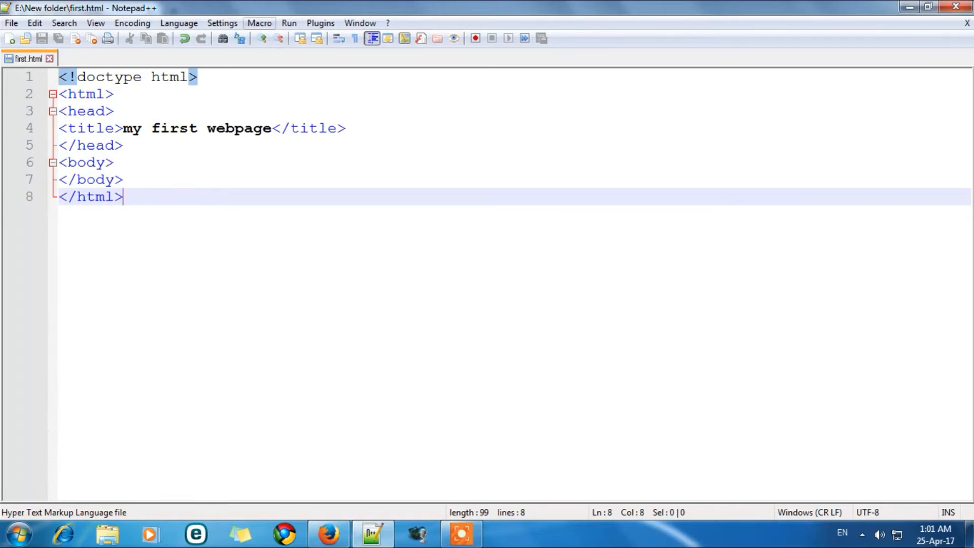
{"action": "left_click", "coordinate": [259, 22]}
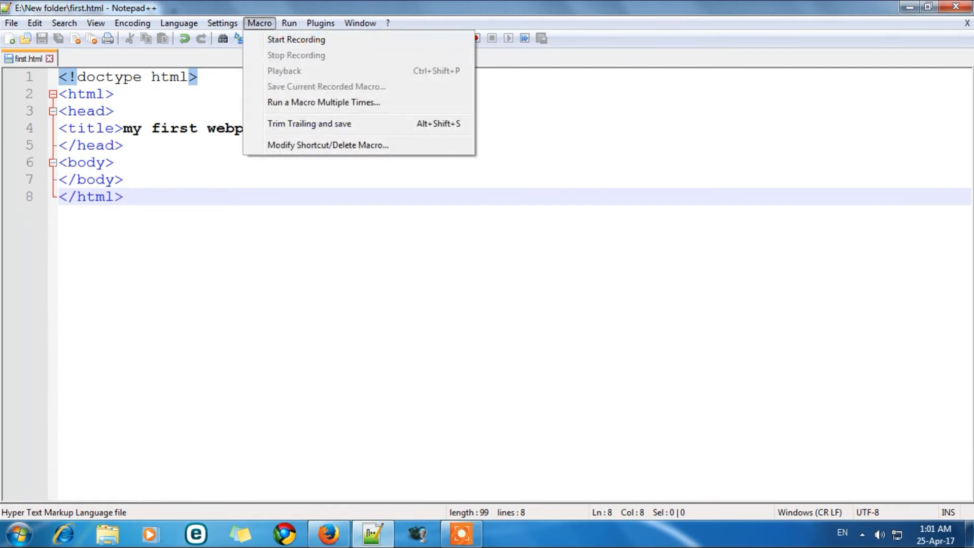
{"action": "left_click", "coordinate": [288, 22]}
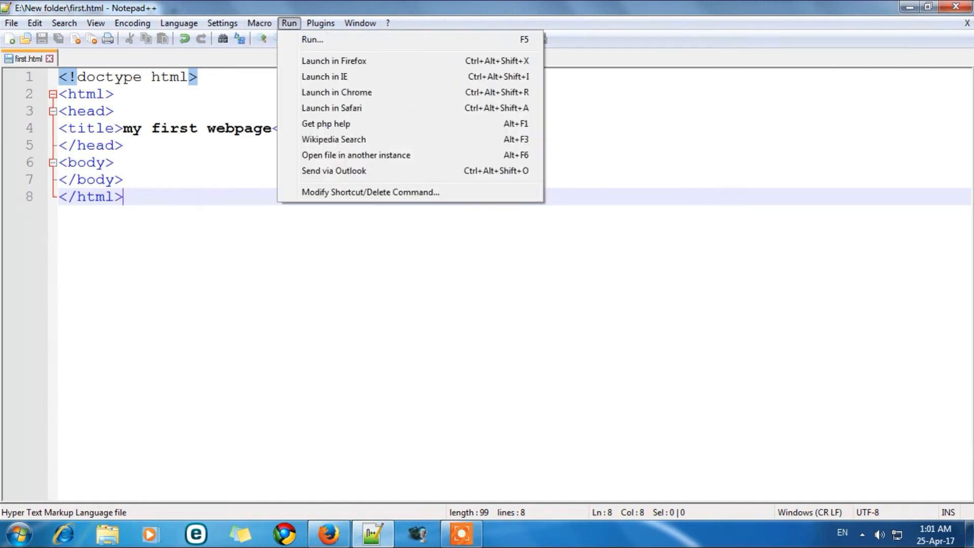
{"action": "left_click", "coordinate": [359, 22]}
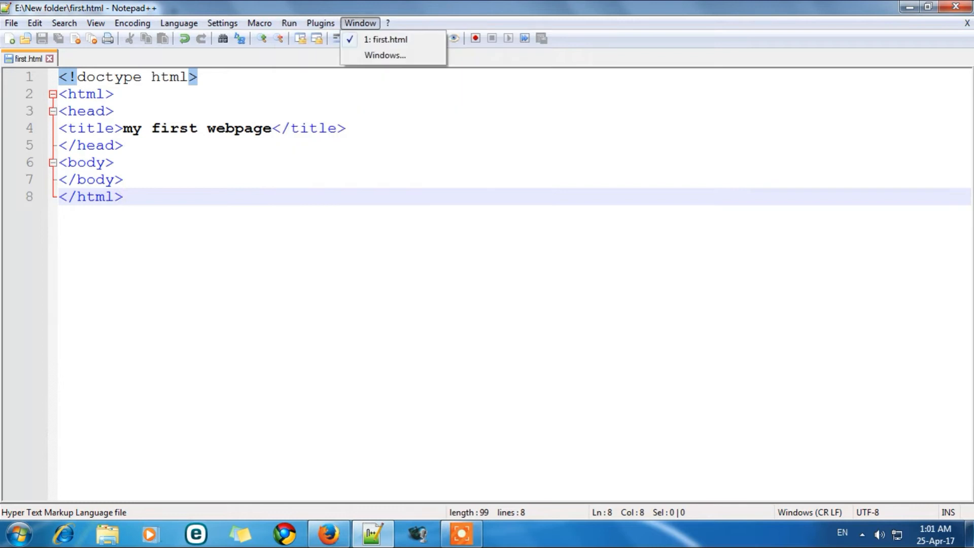
{"action": "left_click", "coordinate": [289, 23]}
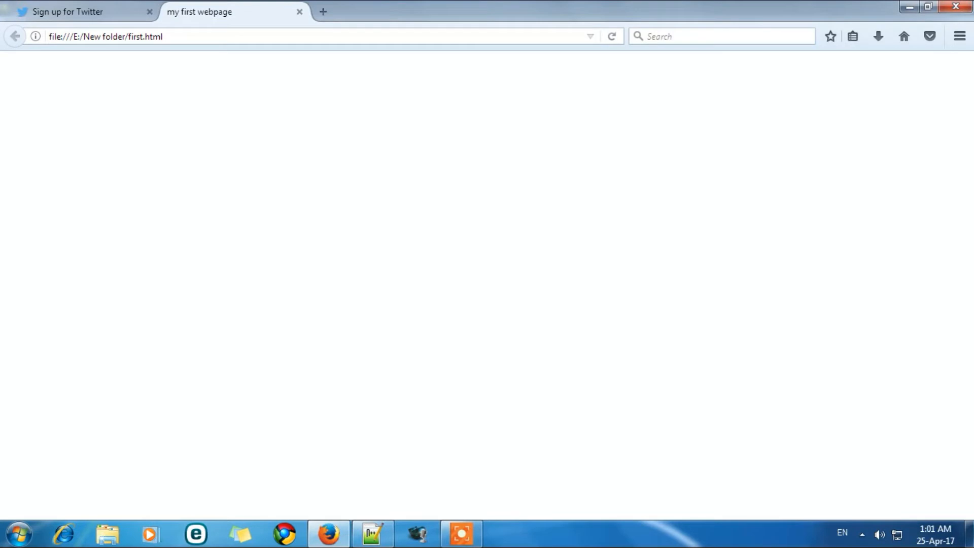
Check the 'my first webpage' tab in Firefox and return to first.html in Notepad++.
{"action": "left_click", "coordinate": [369, 532]}
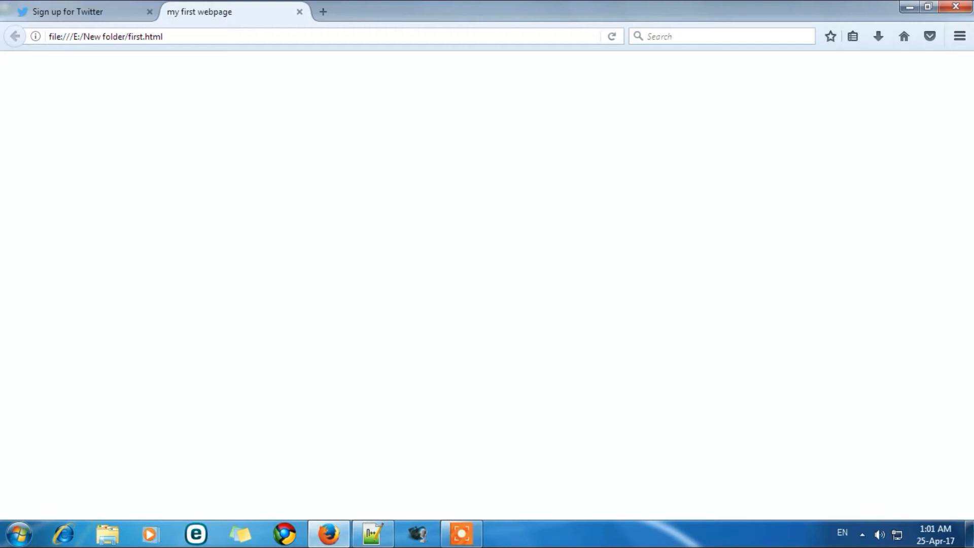
{"action": "left_click", "coordinate": [369, 533]}
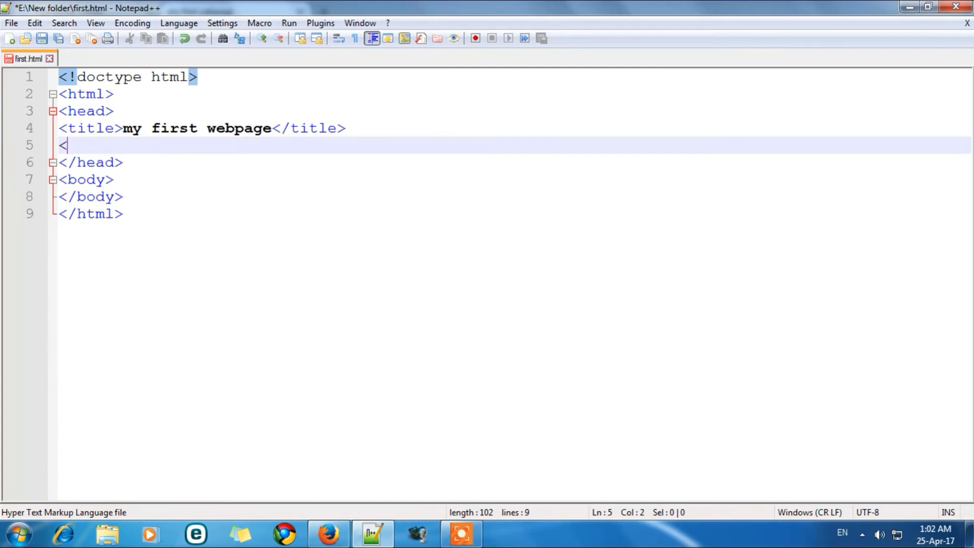
Begin line 5 with a link tag carrying an empty href="" value.
{"action": "type", "text": "link hre"}
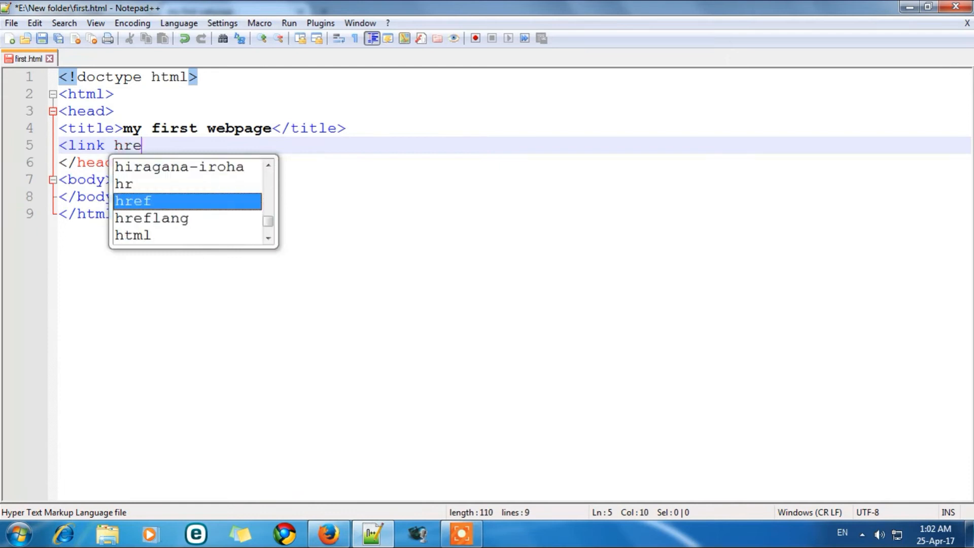
{"action": "type", "text": "f"}
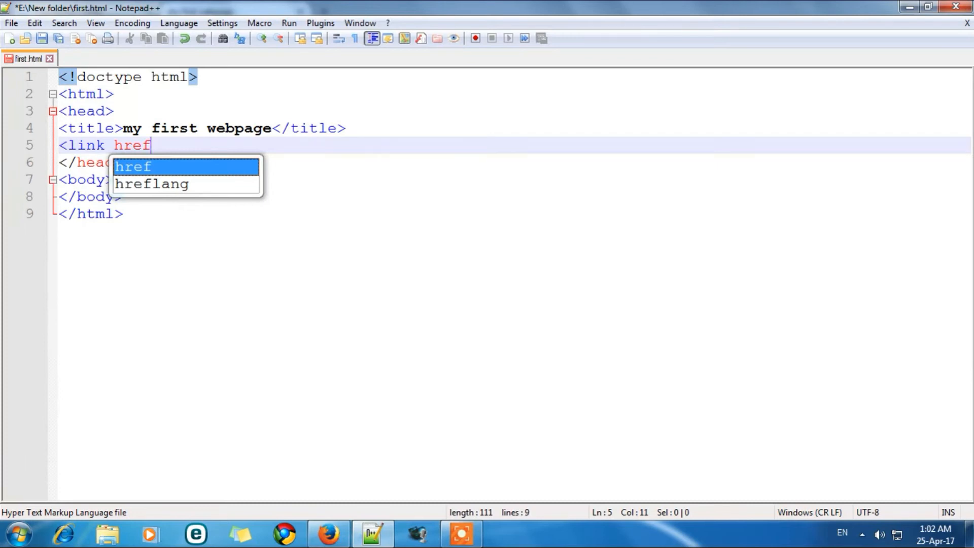
{"action": "type", "text": "="}
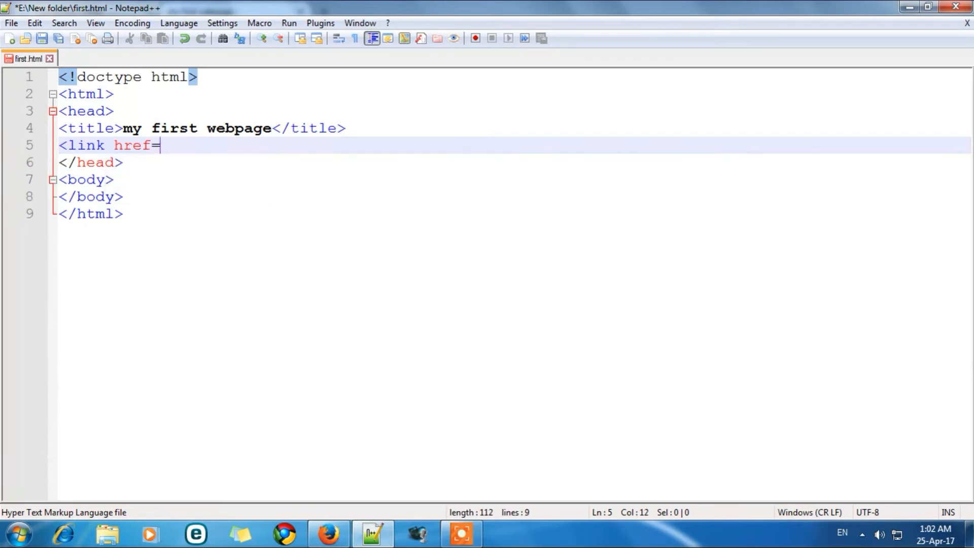
{"action": "type", "text": "\""}
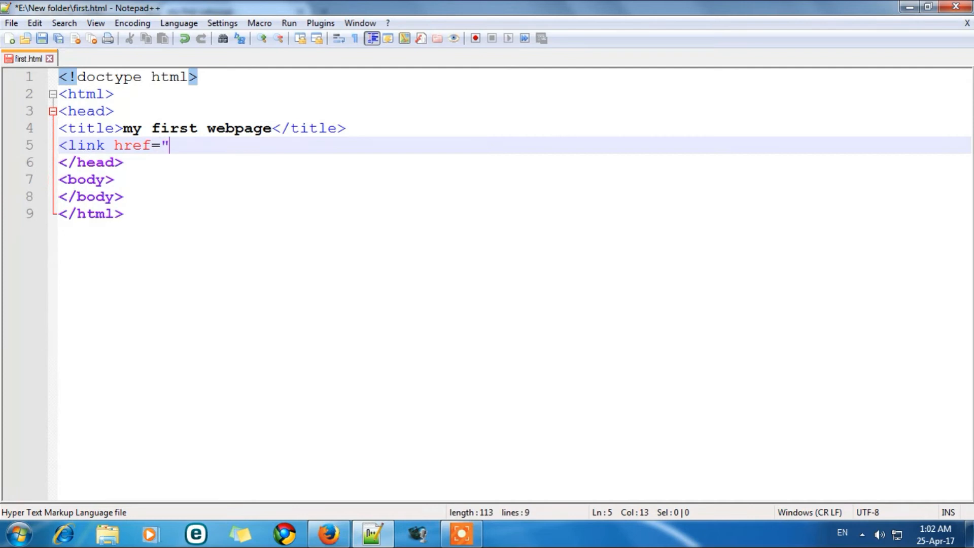
{"action": "type", "text": "\""}
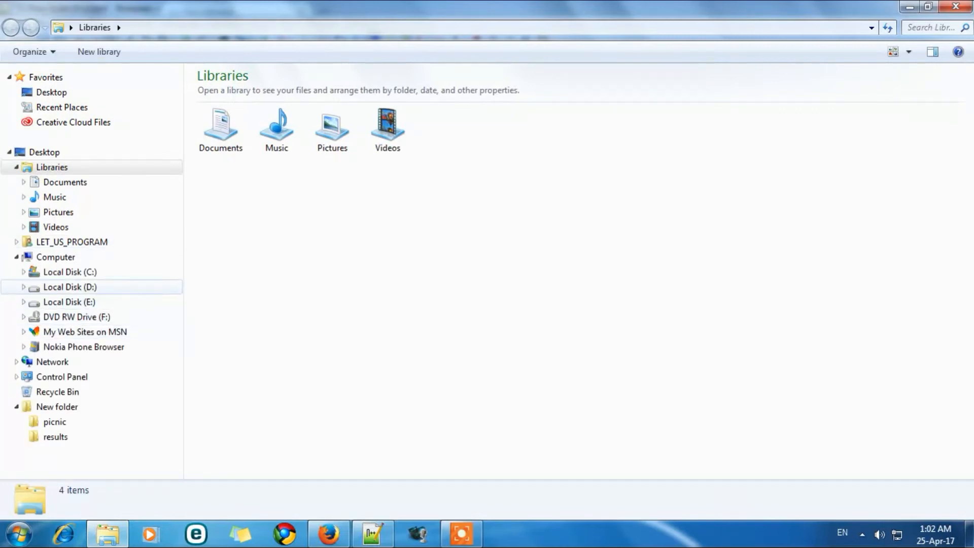
Browse to E:\New folder holding first.html and twitter-128.
{"action": "left_click", "coordinate": [66, 302]}
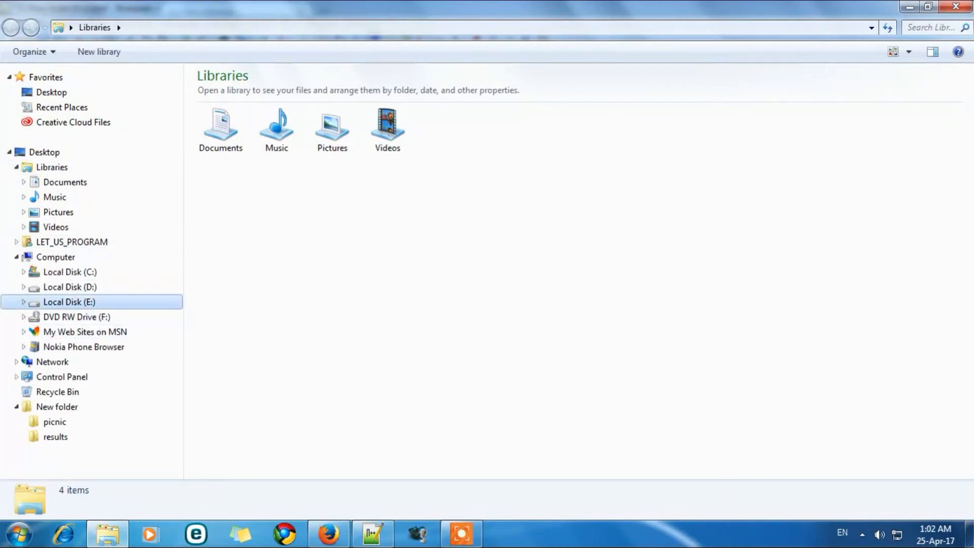
{"action": "double_click", "coordinate": [67, 302]}
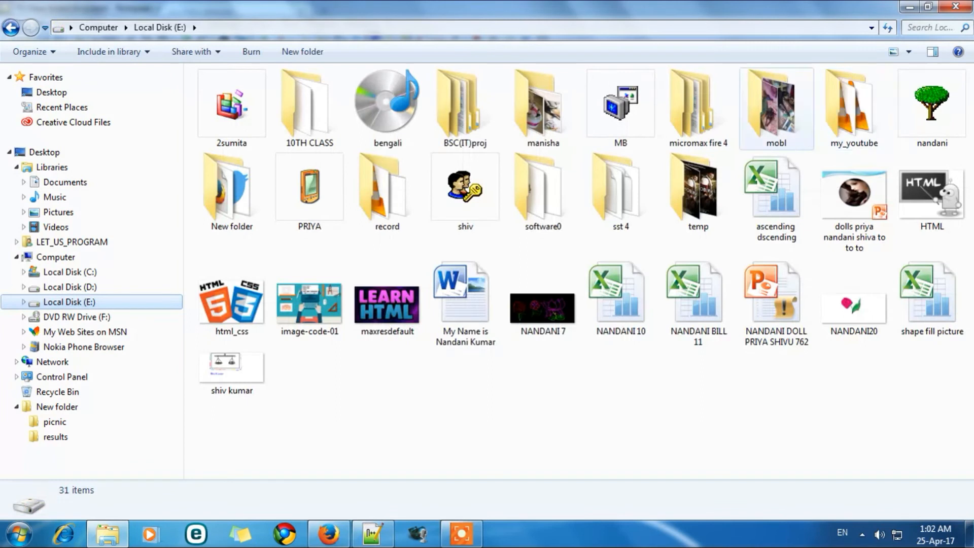
{"action": "left_click", "coordinate": [231, 186]}
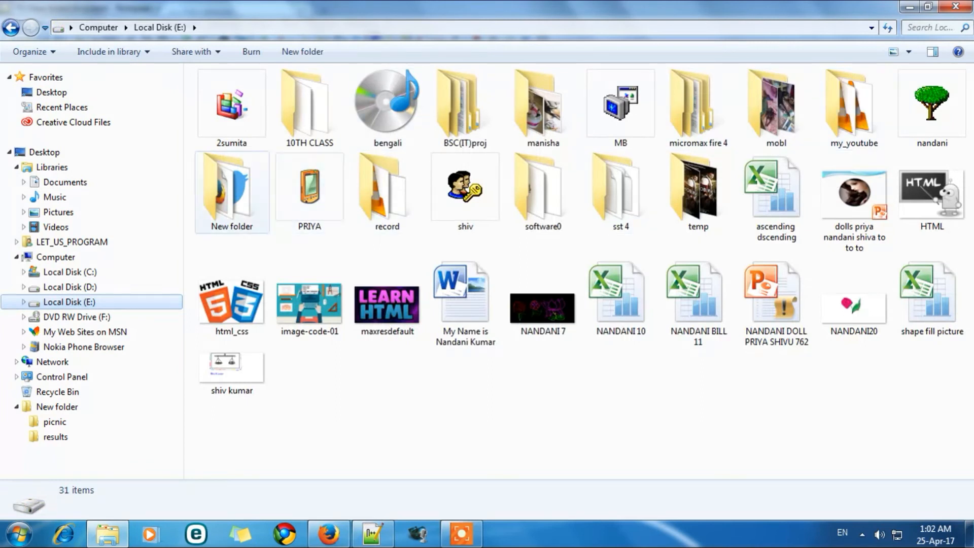
{"action": "double_click", "coordinate": [231, 187]}
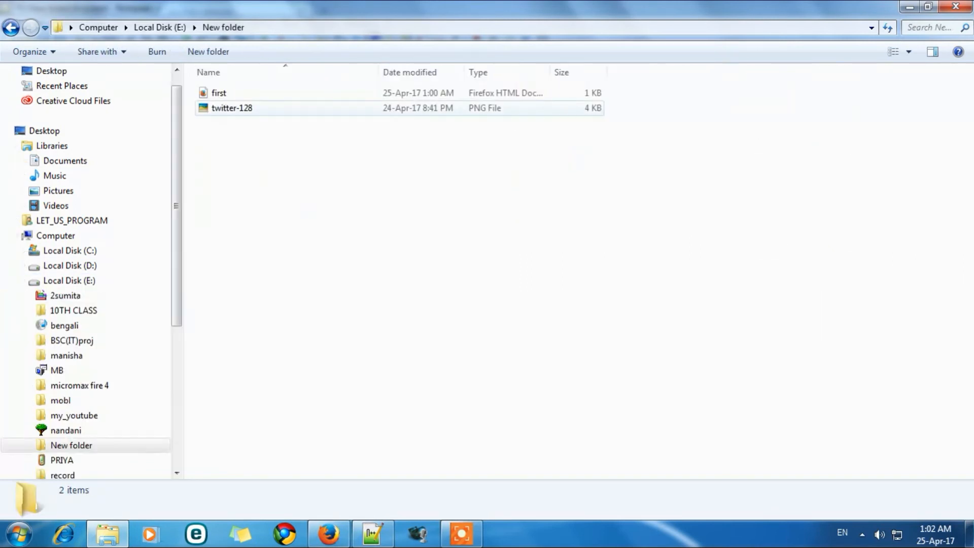
Inspect the twitter-128 image's Properties twice and close them.
{"action": "right_click", "coordinate": [232, 108]}
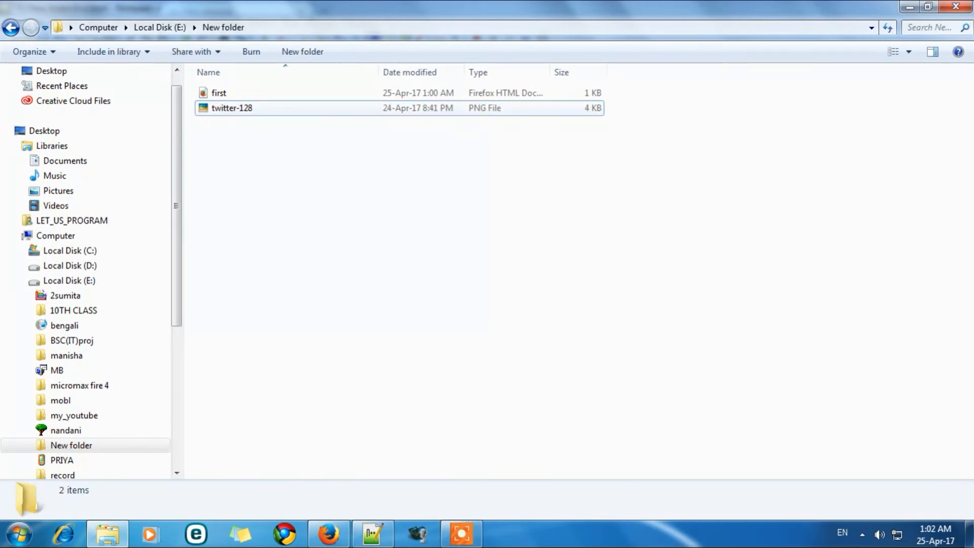
{"action": "right_click", "coordinate": [232, 108]}
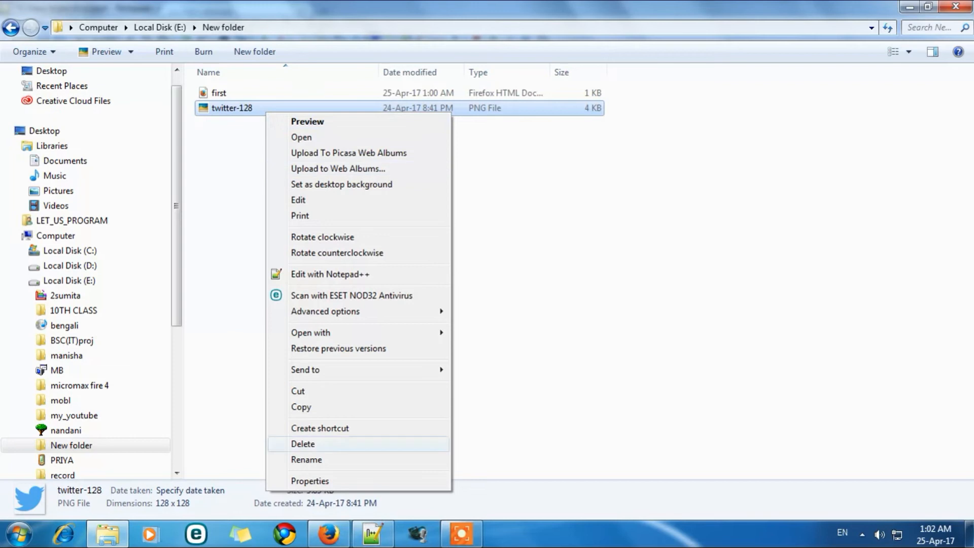
{"action": "left_click", "coordinate": [311, 481]}
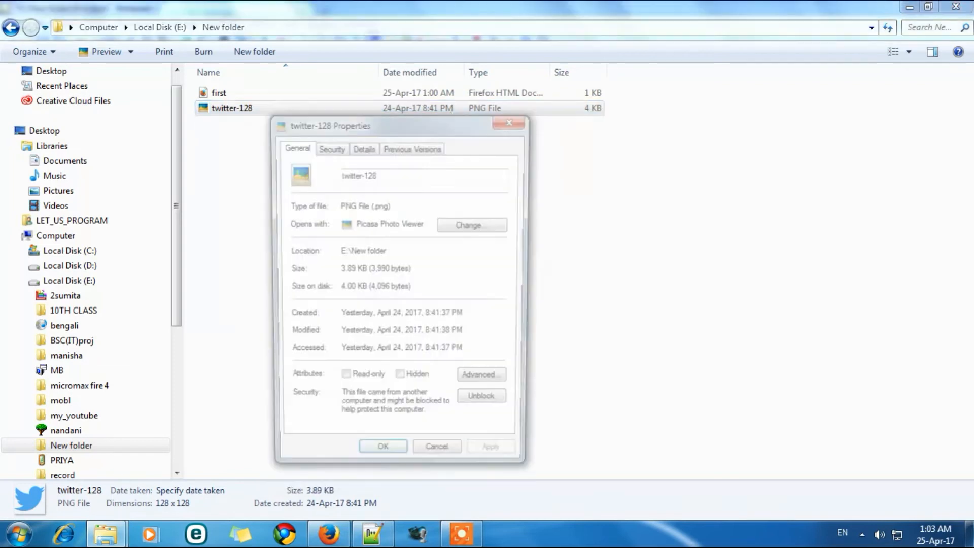
{"action": "left_click", "coordinate": [436, 446]}
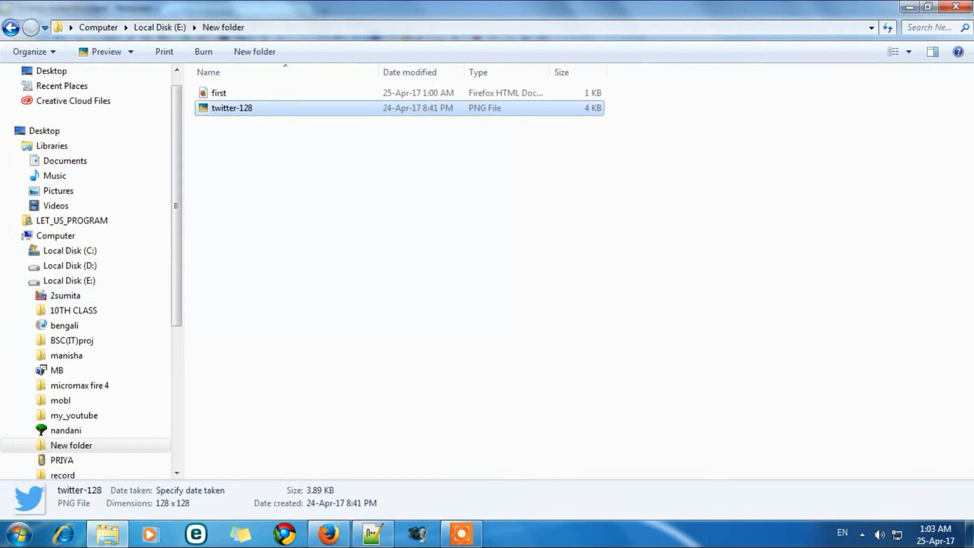
{"action": "right_click", "coordinate": [234, 108]}
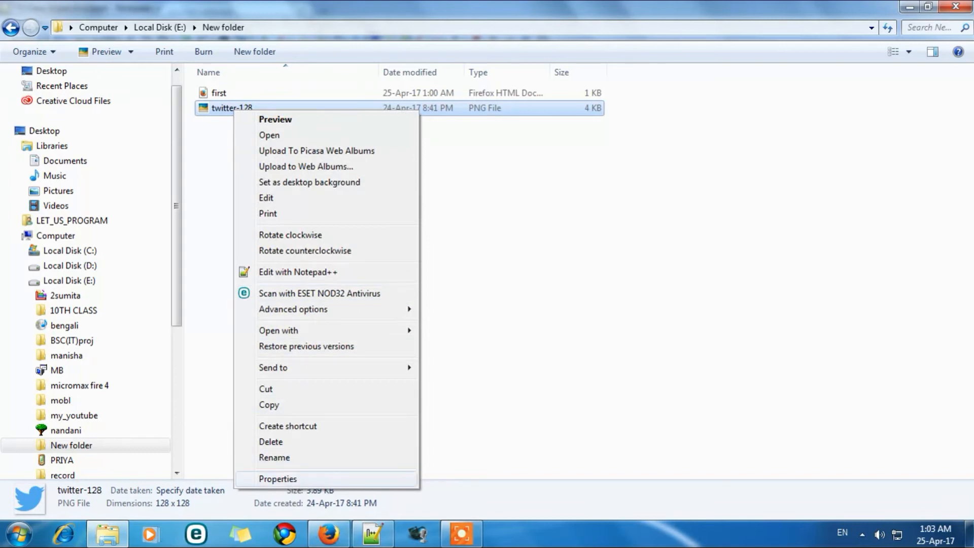
{"action": "left_click", "coordinate": [277, 478]}
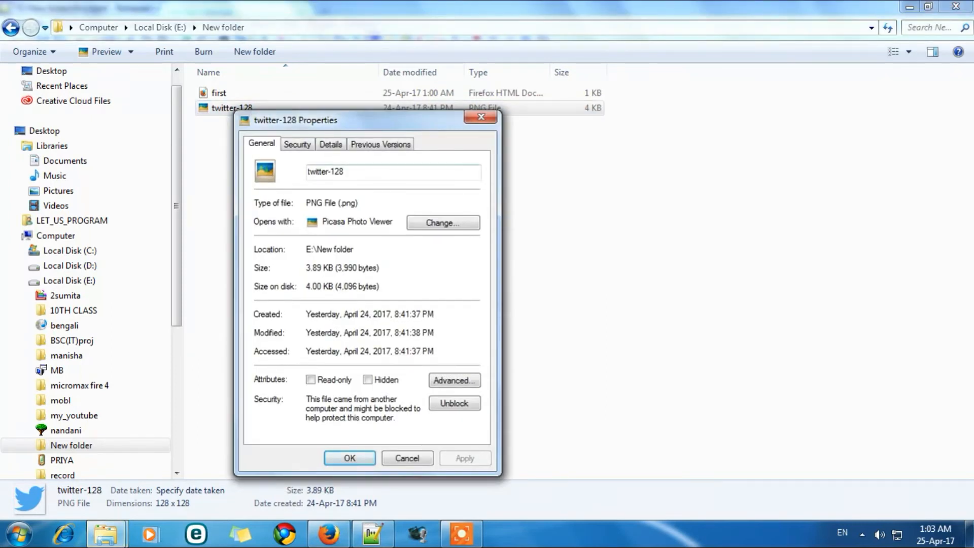
{"action": "left_click", "coordinate": [391, 172]}
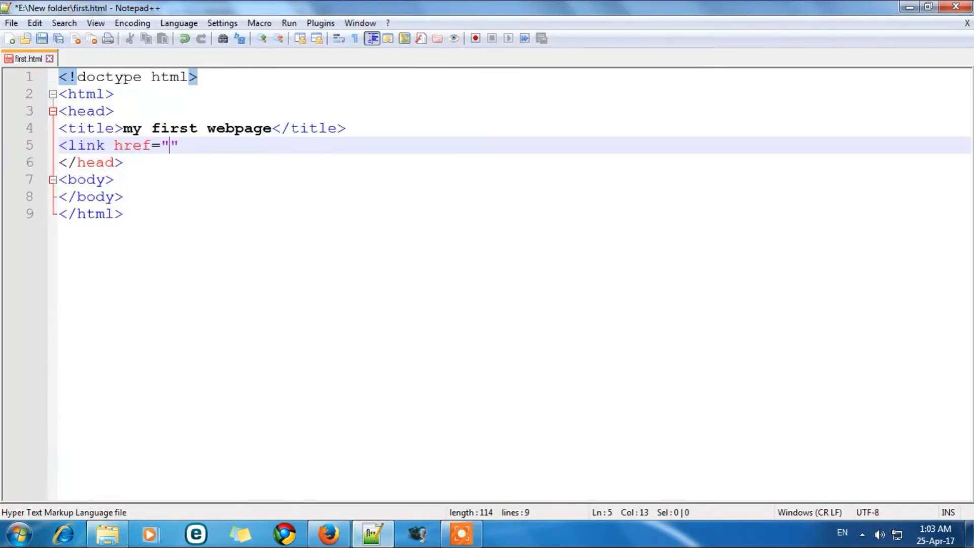
Copy the twitter-128 file name into the href value on line 5.
{"action": "right_click", "coordinate": [174, 145]}
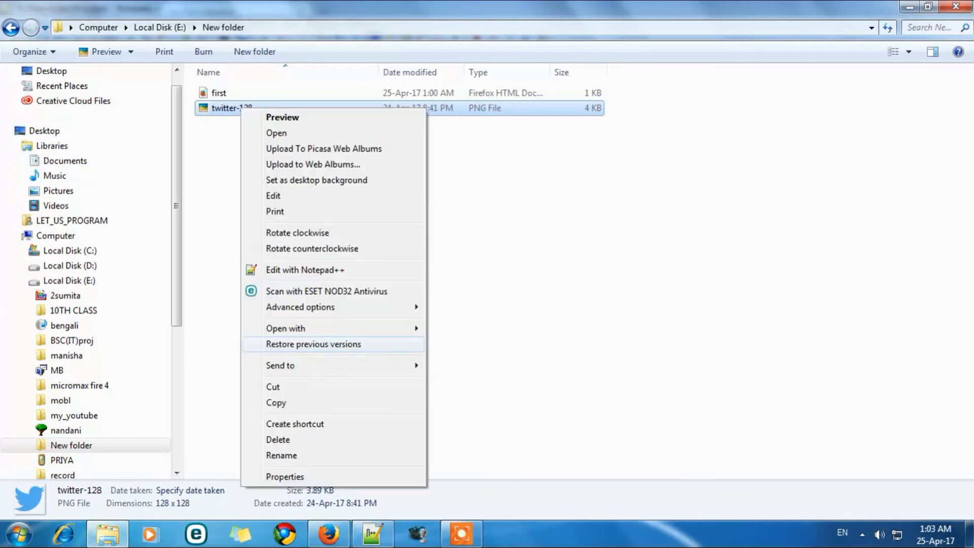
{"action": "left_click", "coordinate": [284, 477]}
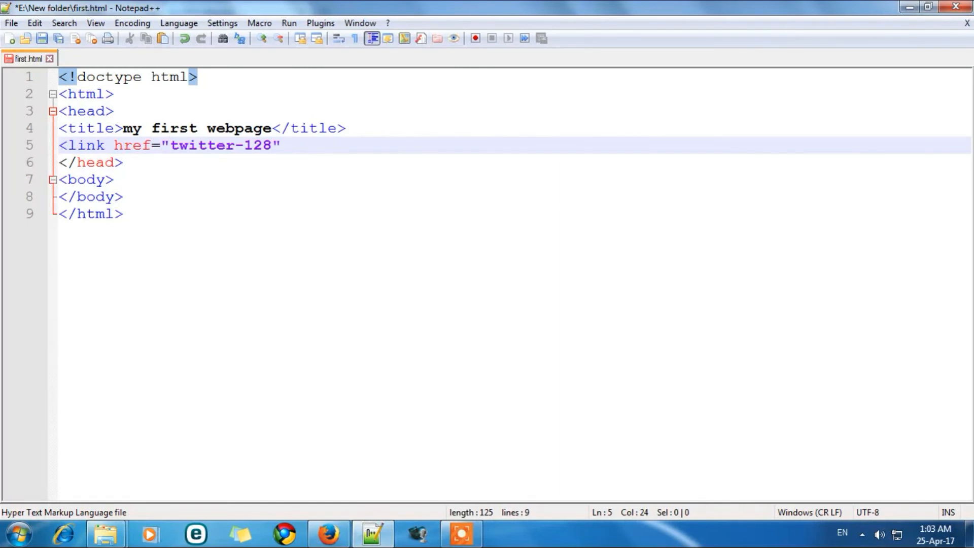
Complete the href as twitter-128.png and start a rel attribute.
{"action": "type", "text": ".pn"}
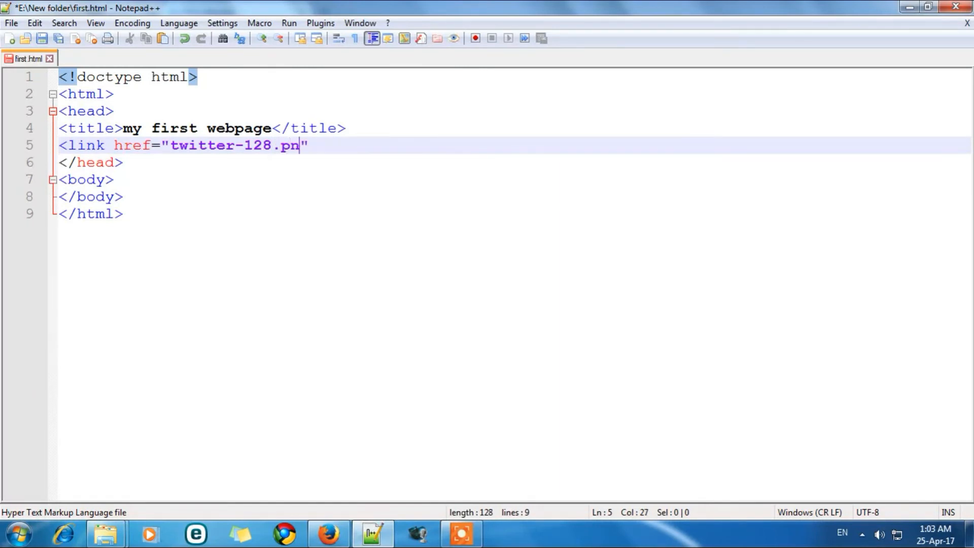
{"action": "type", "text": "g"}
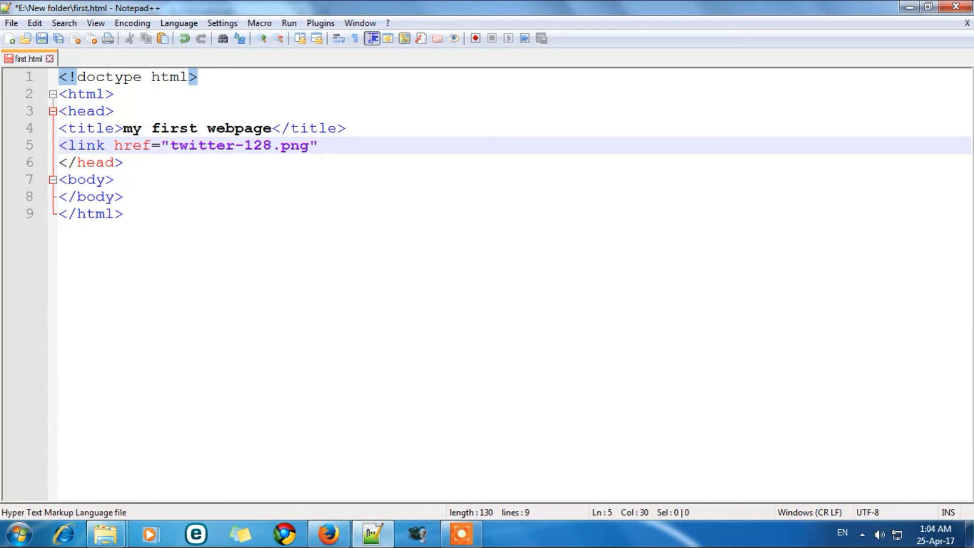
{"action": "type", "text": "rel"}
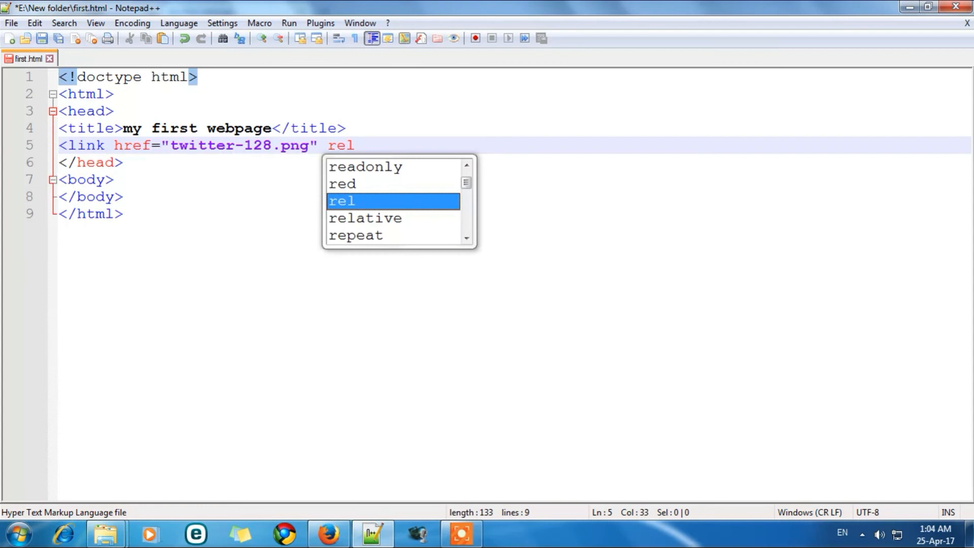
Set rel="shortcut icon" and close the link tag without the stray space.
{"action": "type", "text": "=\""}
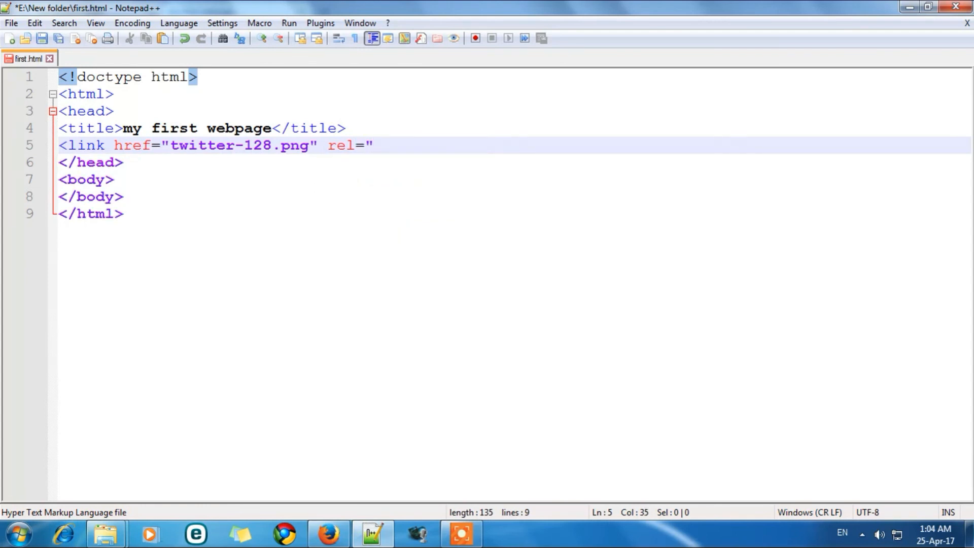
{"action": "type", "text": "s"}
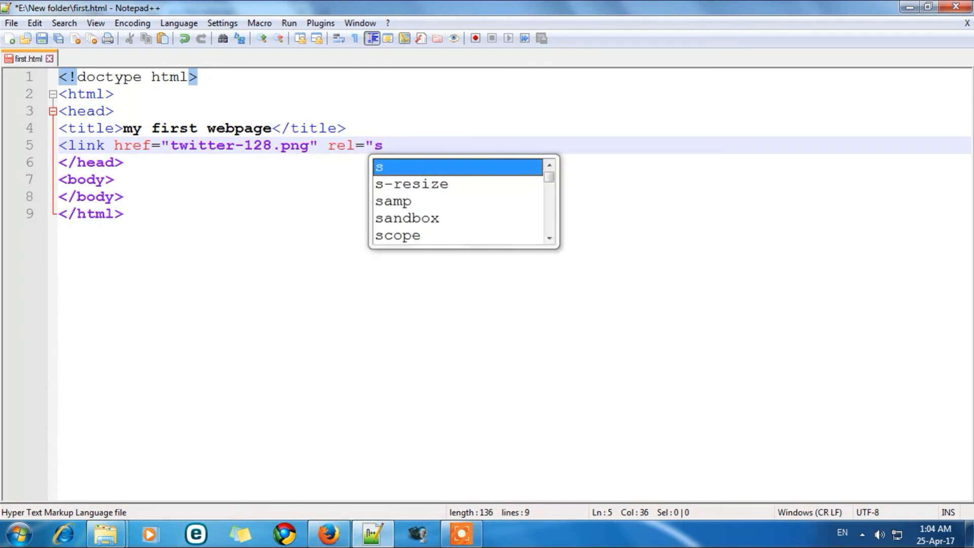
{"action": "type", "text": "hortc"}
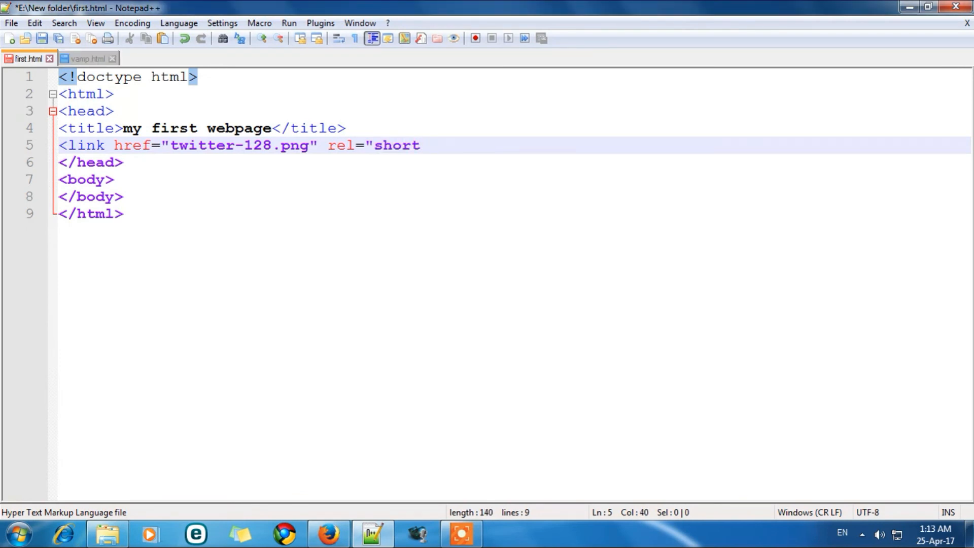
{"action": "type", "text": "cut icon\" >"}
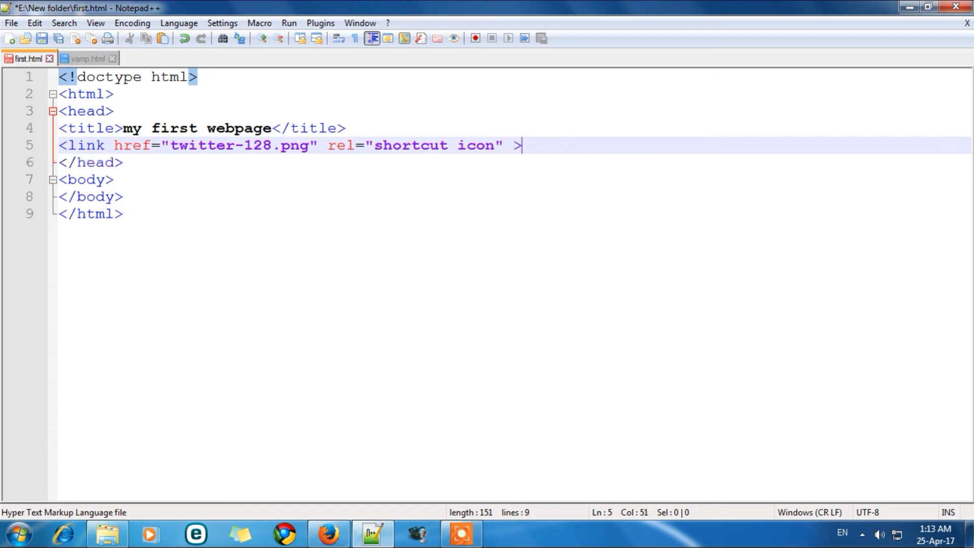
{"action": "key", "text": "Backspace"}
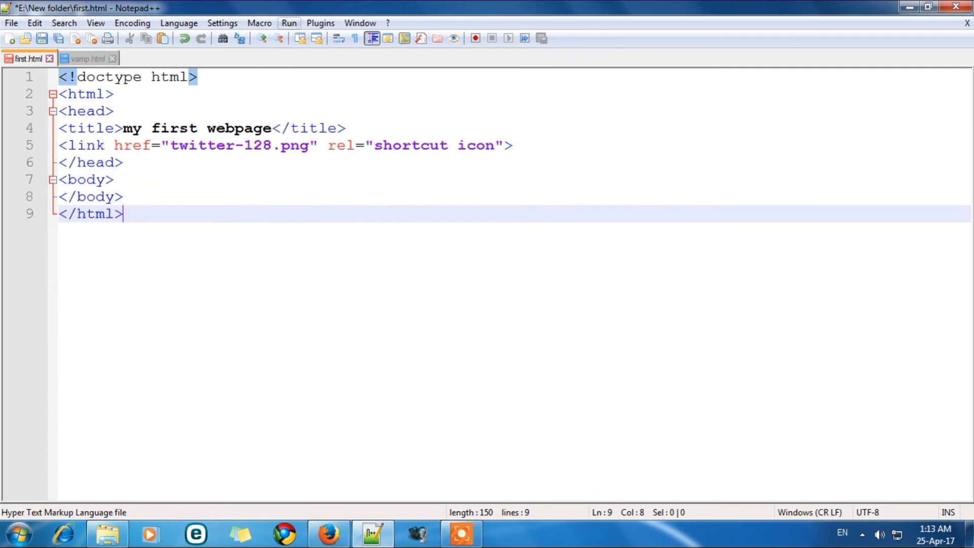
Launch the finished first.html in Firefox to show the Twitter favicon.
{"action": "left_click", "coordinate": [359, 22]}
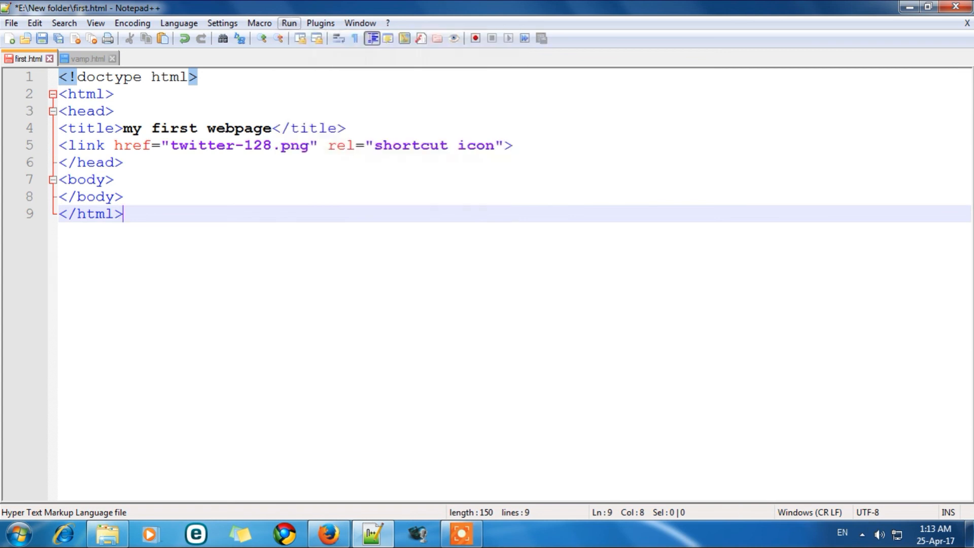
{"action": "left_click", "coordinate": [289, 22]}
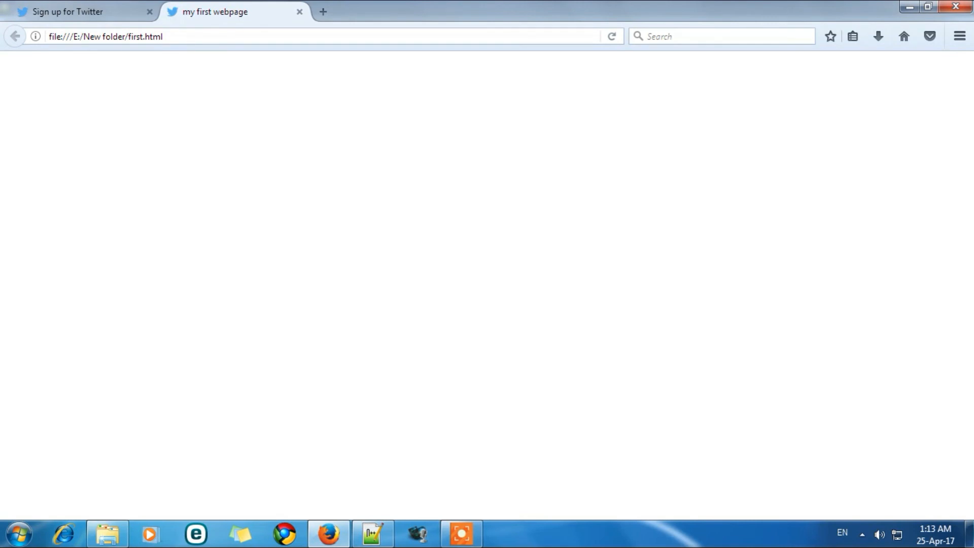
{"action": "mouse_move", "coordinate": [323, 11]}
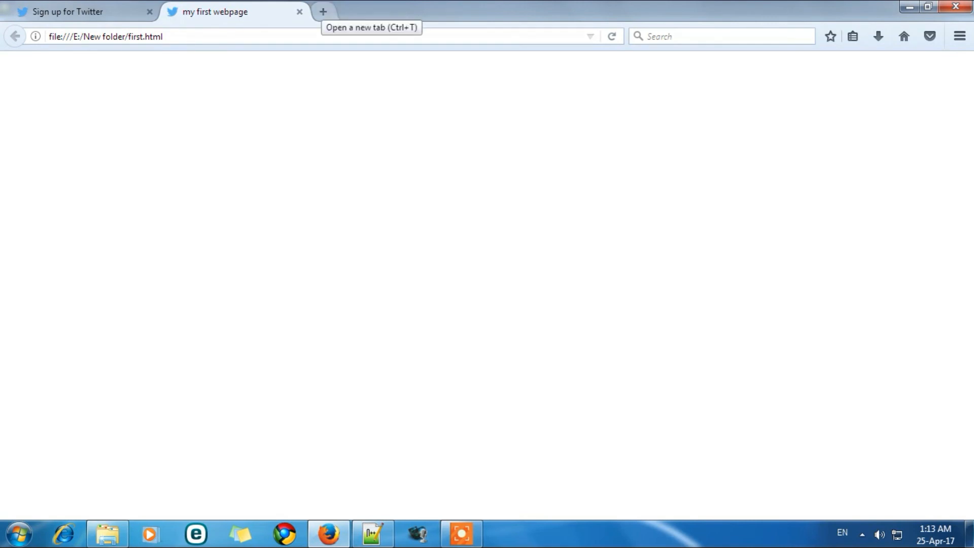